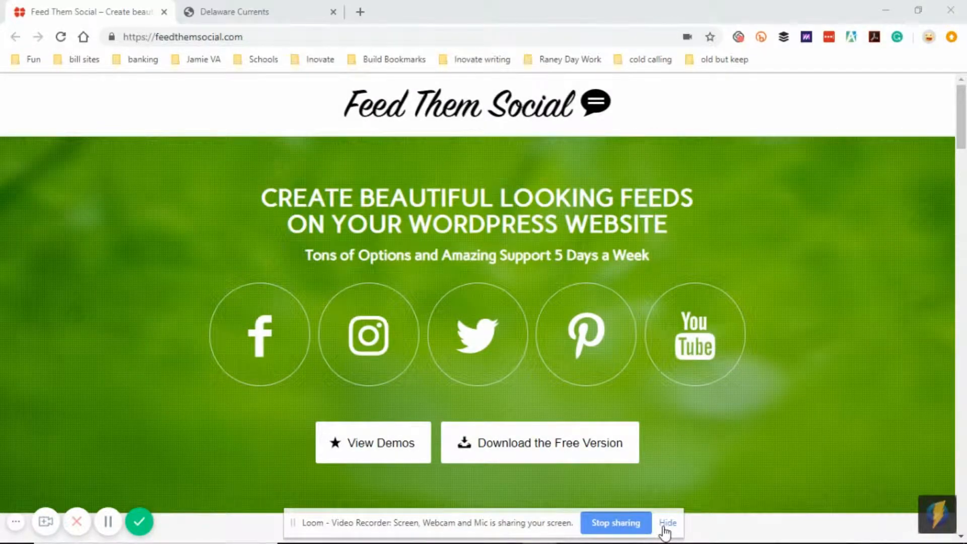
Step: Scroll to the 'What does this plugin do?' feed list, then switch to the Delaware Currents site
left_click(667, 522)
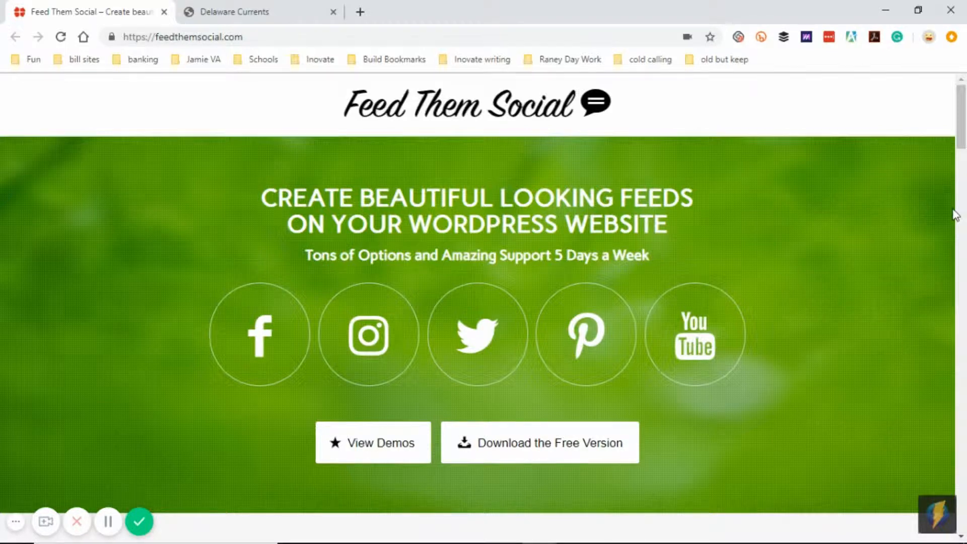
scroll("down", 3)
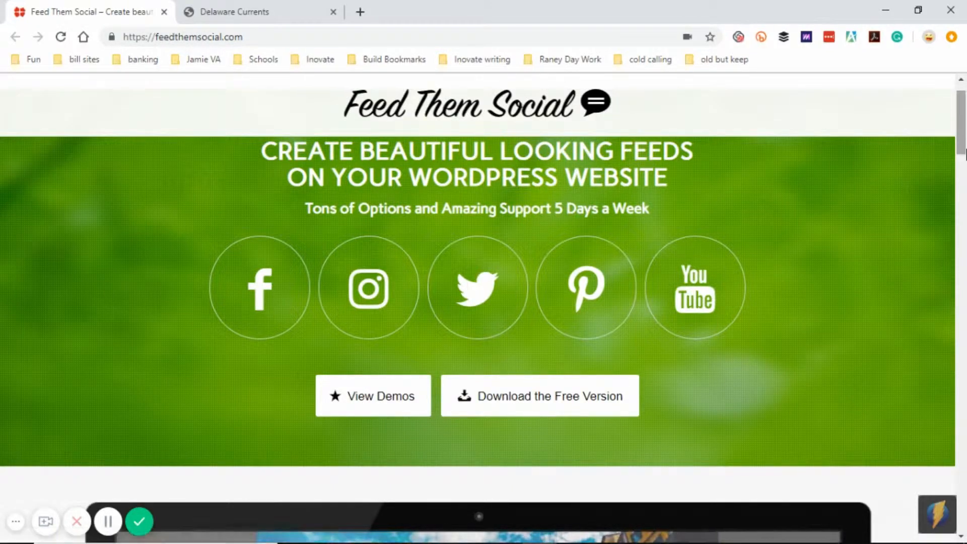
scroll("down", 3)
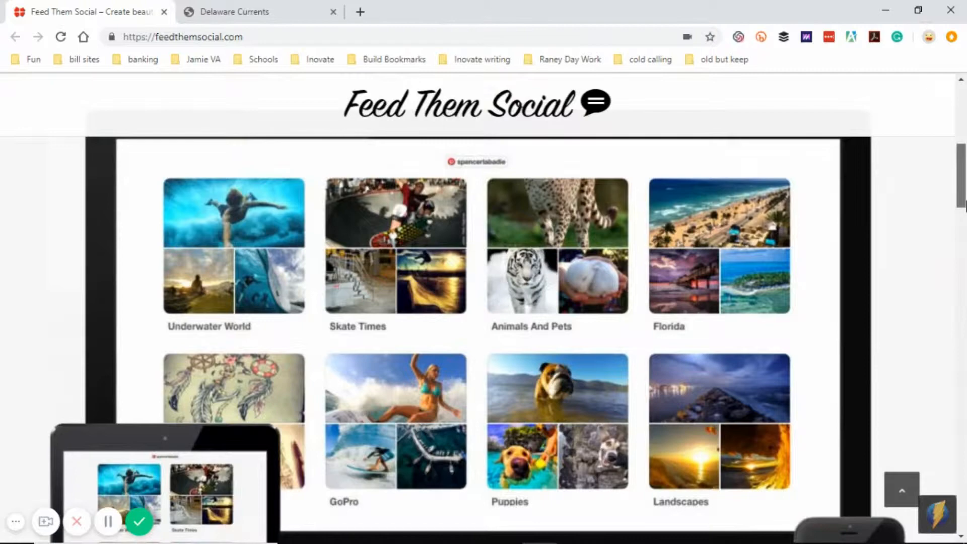
scroll("down", 3)
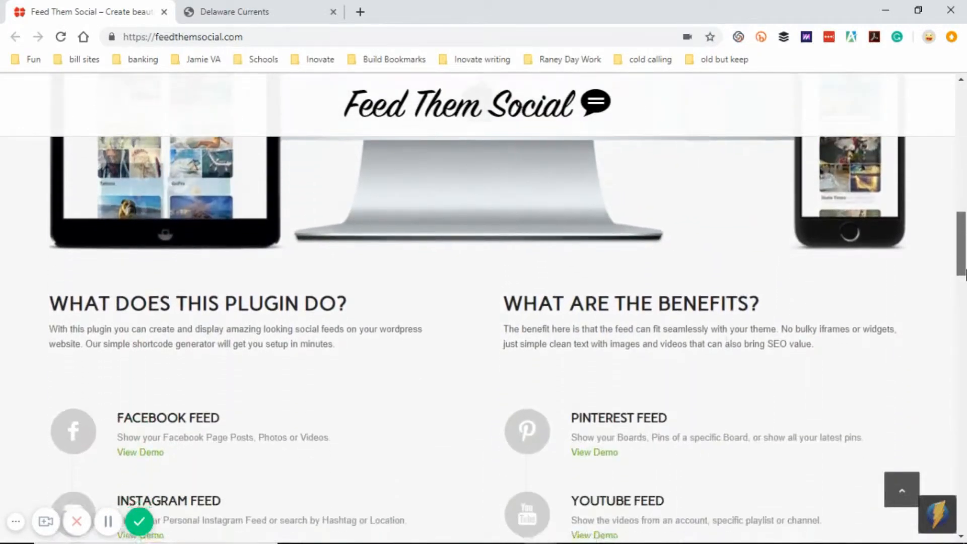
scroll("down", 3)
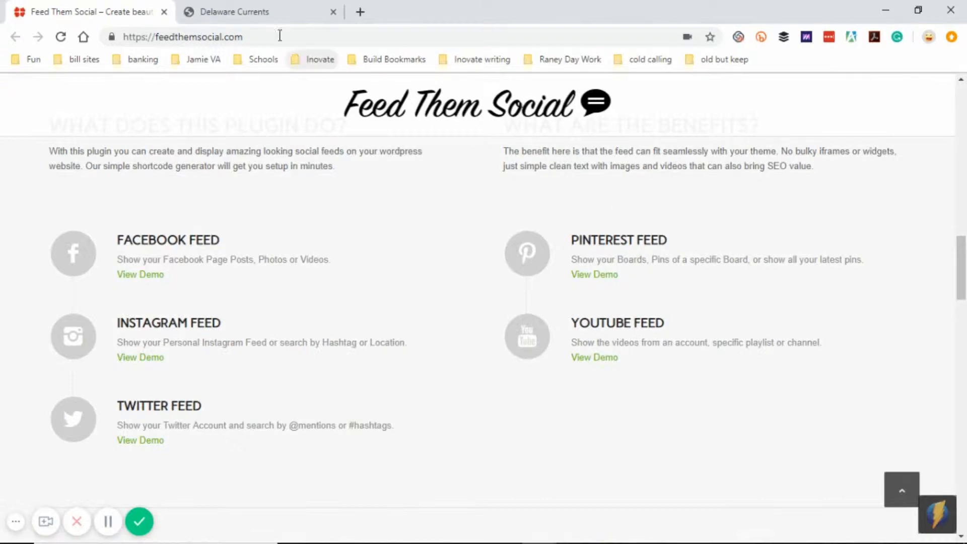
left_click(253, 12)
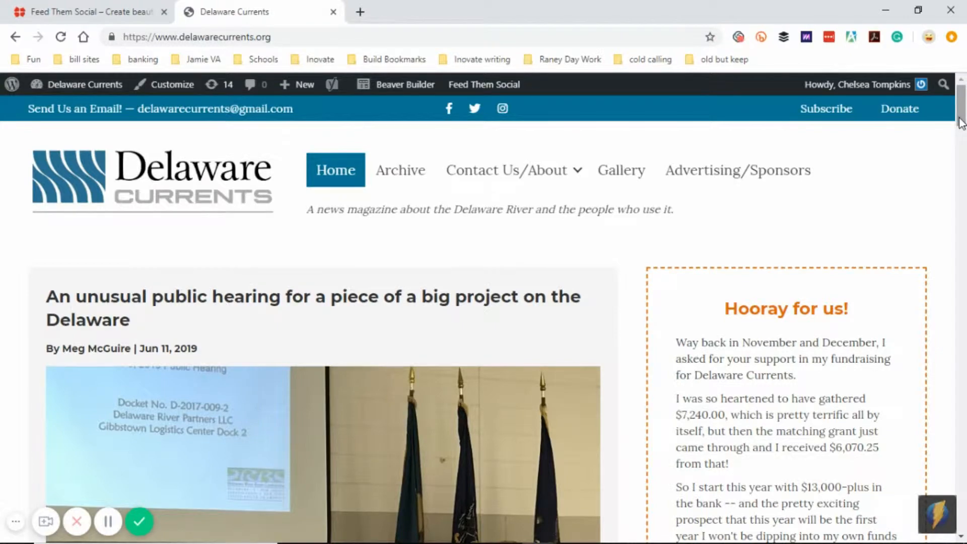
Step: Scroll past delawarecurrents.org's sidebar Twitter, Instagram and Facebook widgets, then return to Feed Them Social
scroll("down", 3)
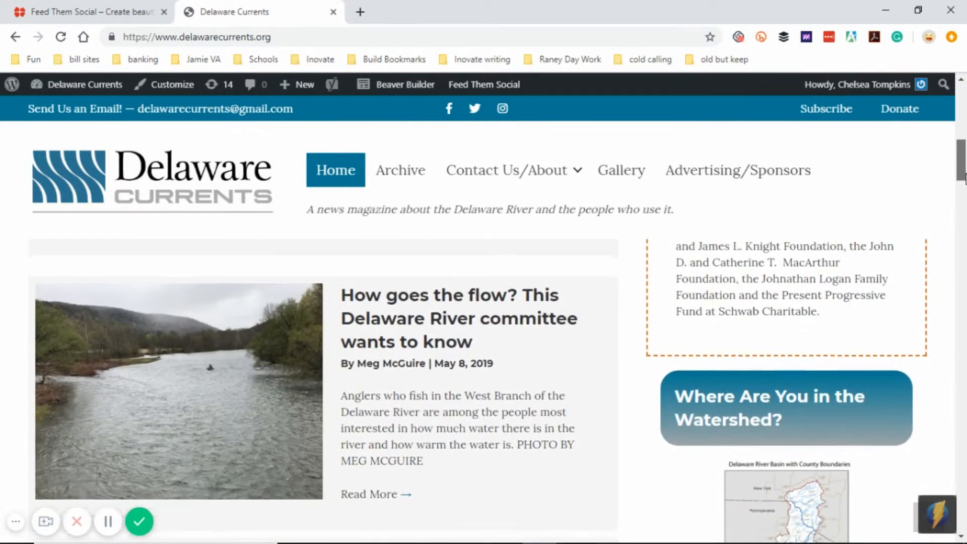
scroll("down", 3)
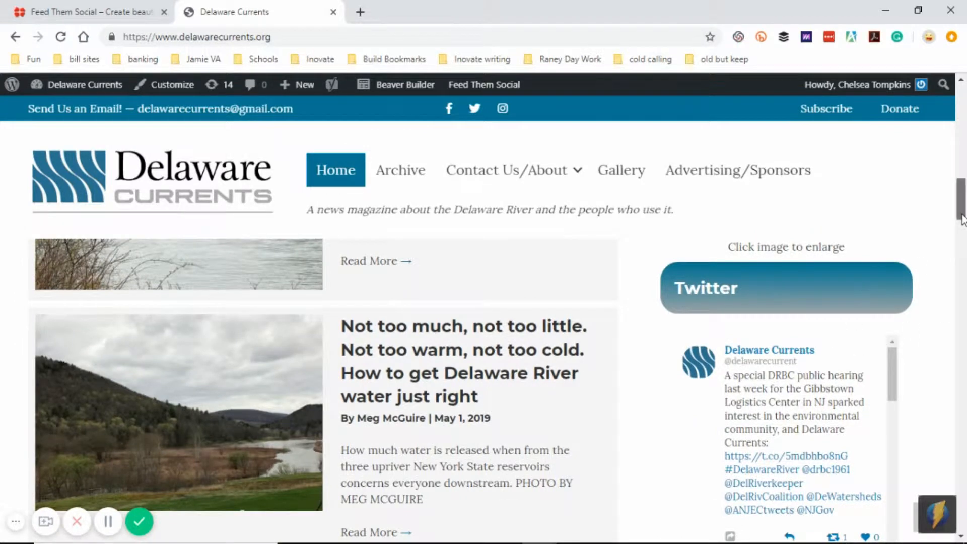
scroll("down", 3)
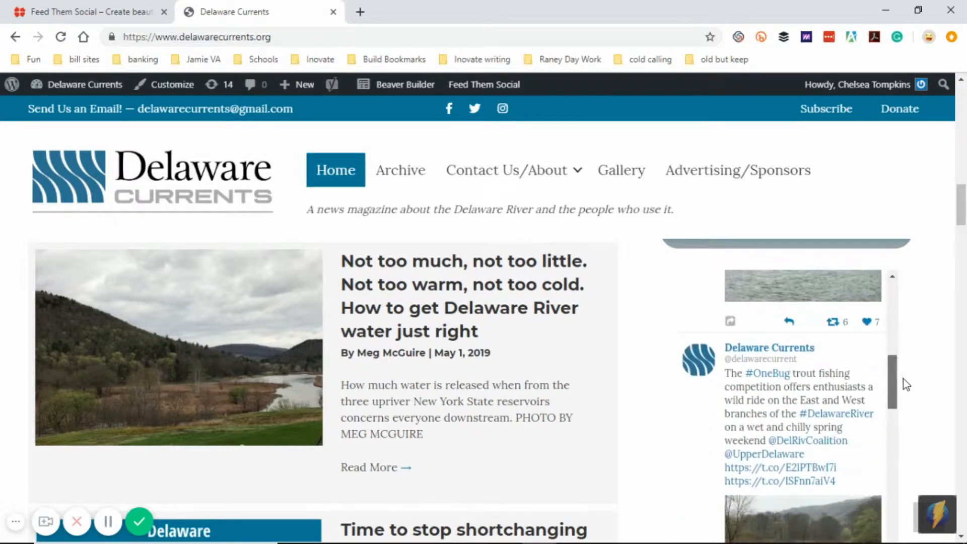
scroll("down", 3)
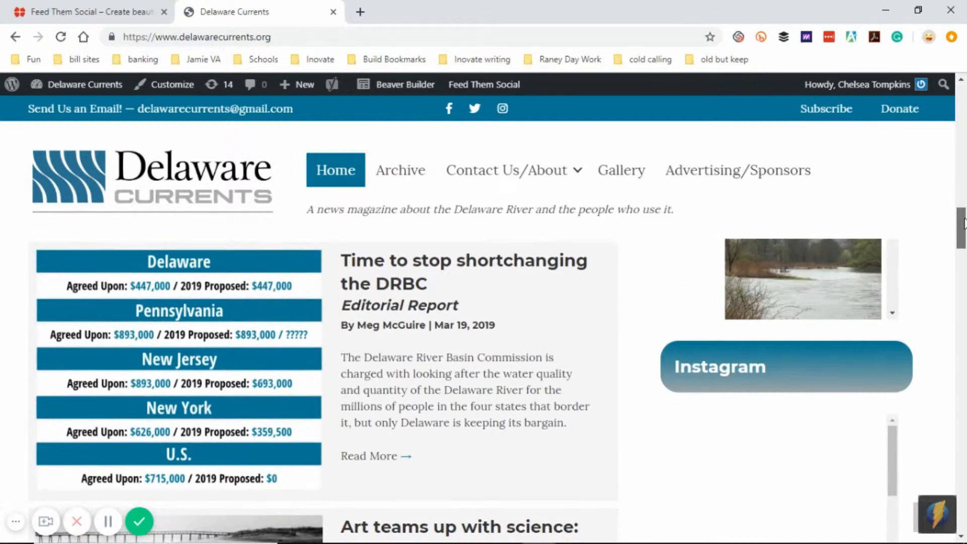
scroll("down", 3)
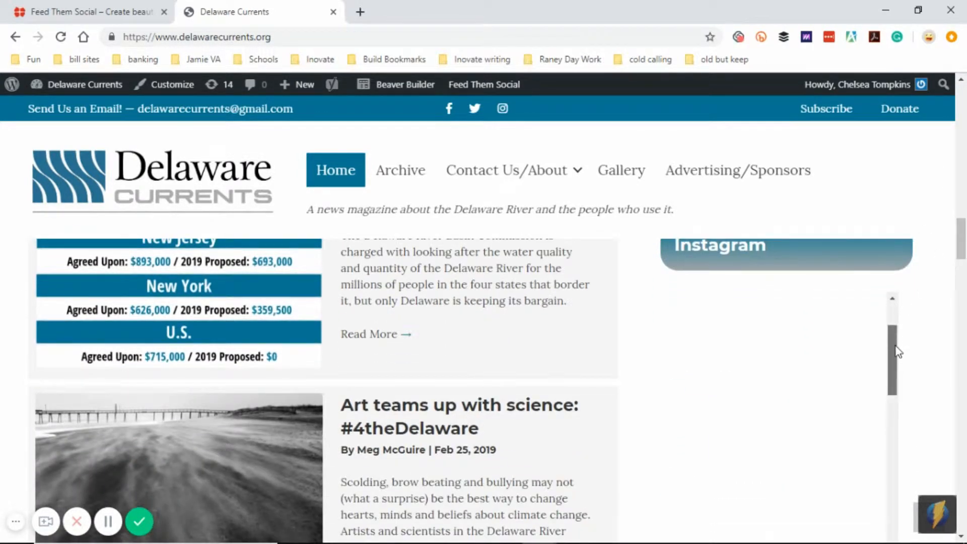
scroll("down", 3)
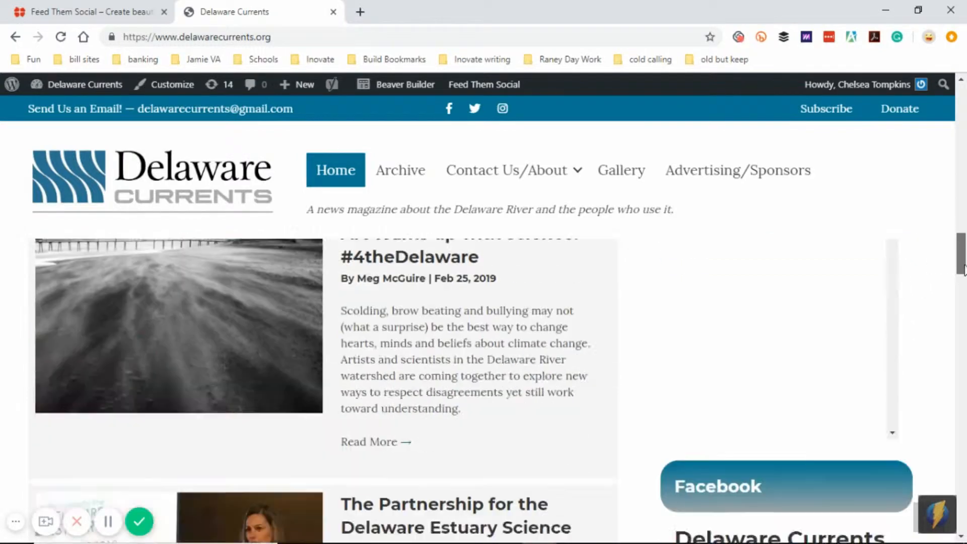
scroll("down", 3)
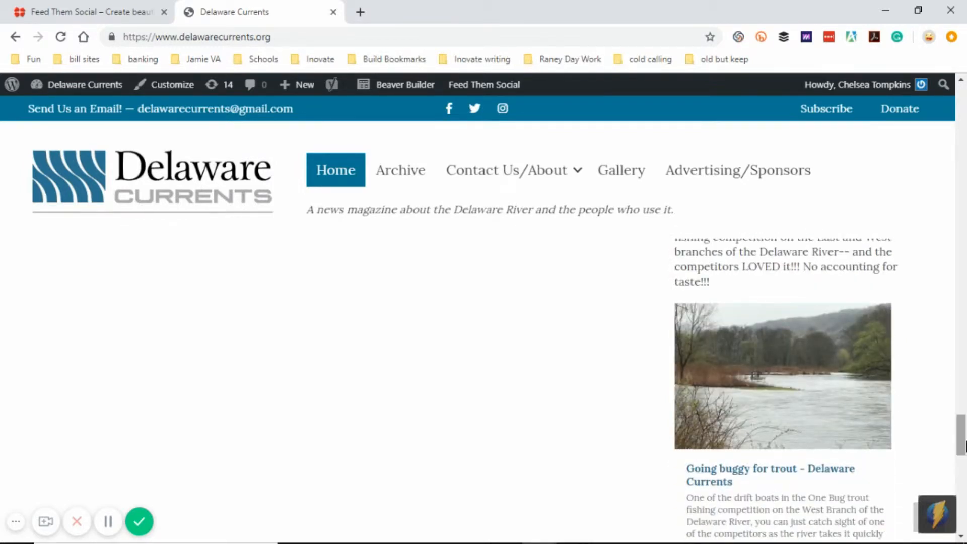
mouse_move(86, 12)
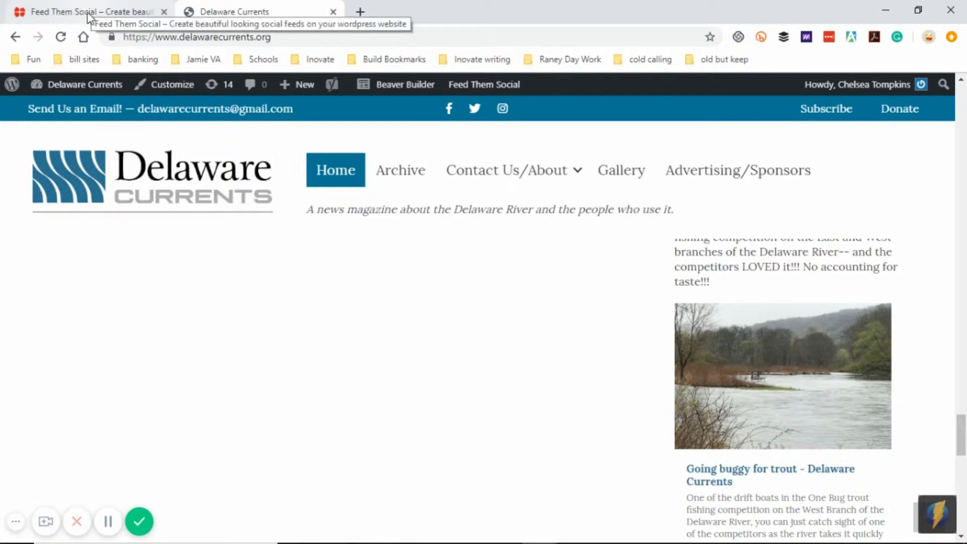
left_click(86, 12)
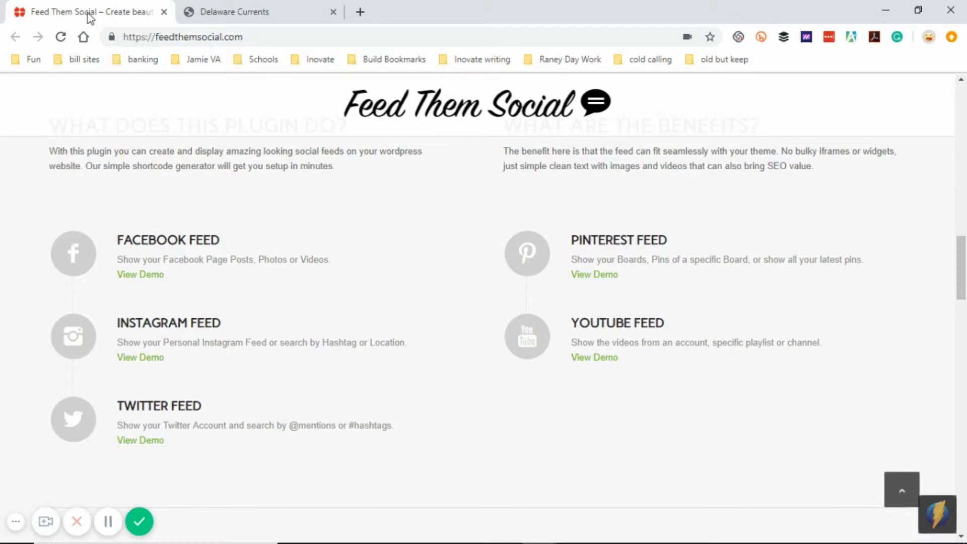
mouse_move(215, 6)
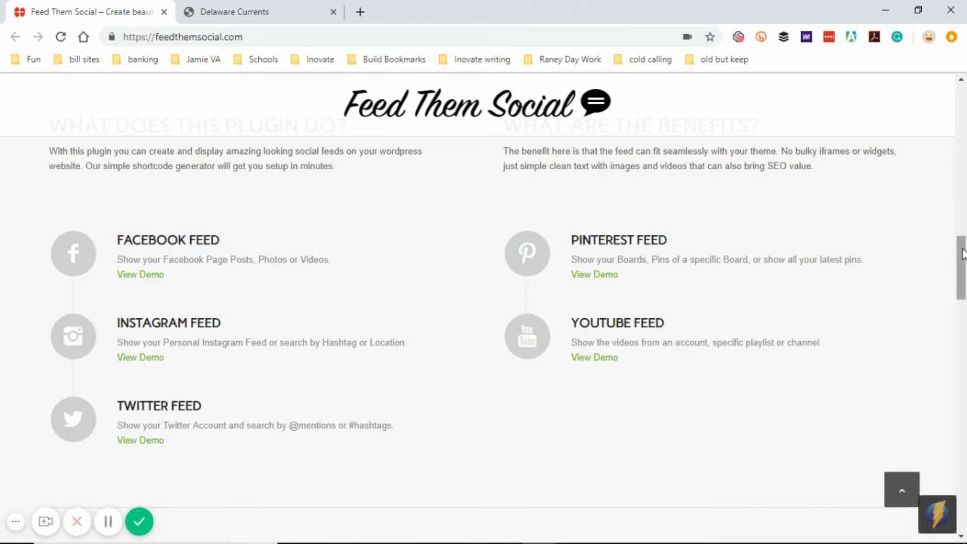
Step: Scroll down through the Extensions and Testimonials sections, then back up to the top banner
scroll("down", 3)
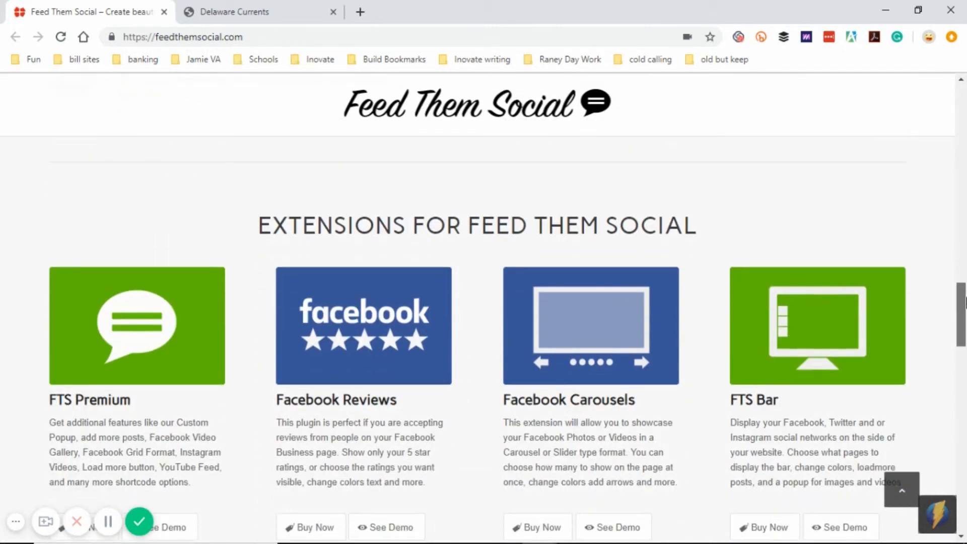
scroll("down", 3)
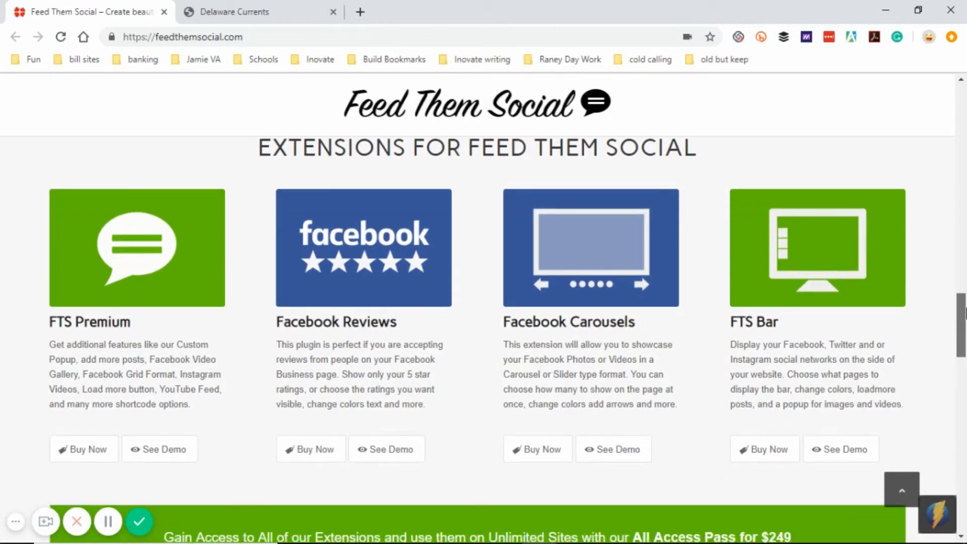
scroll("down", 3)
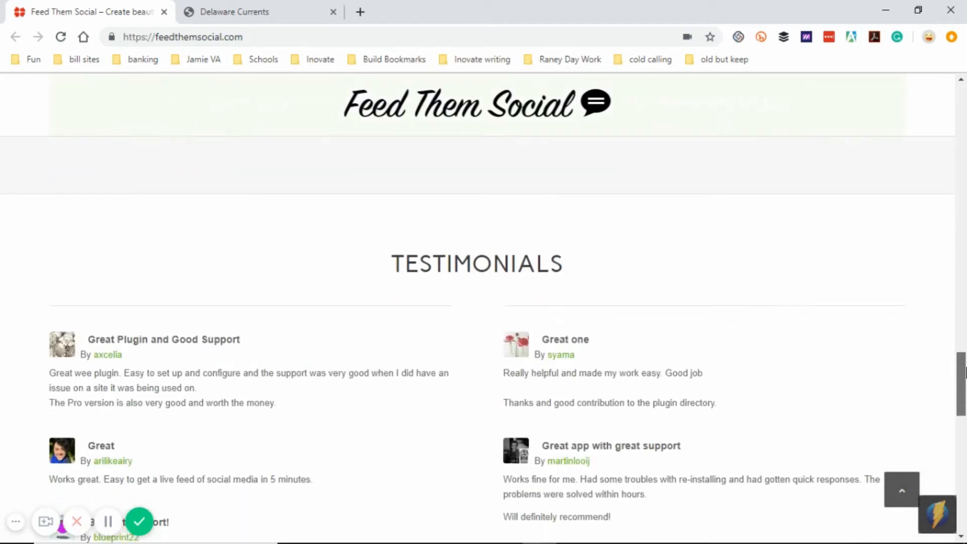
scroll("up", 3)
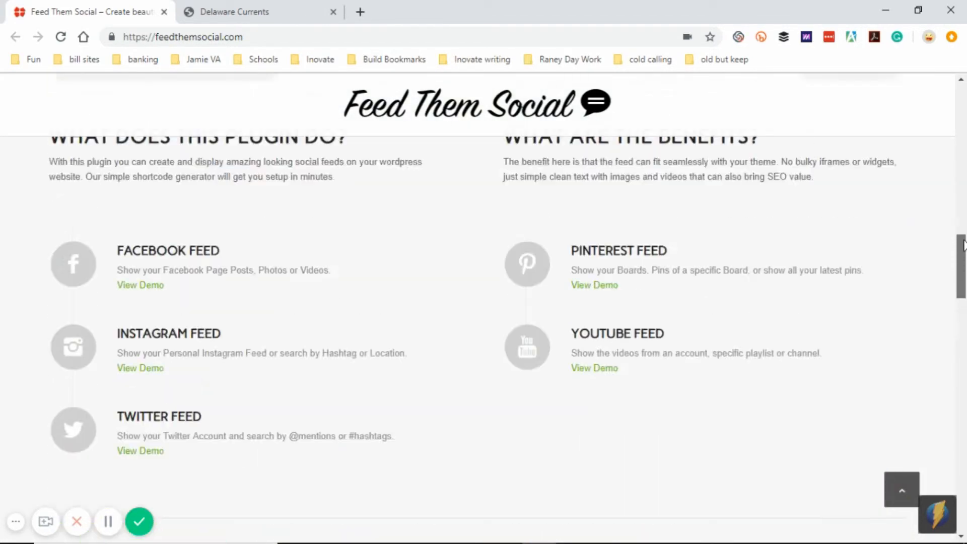
scroll("up", 3)
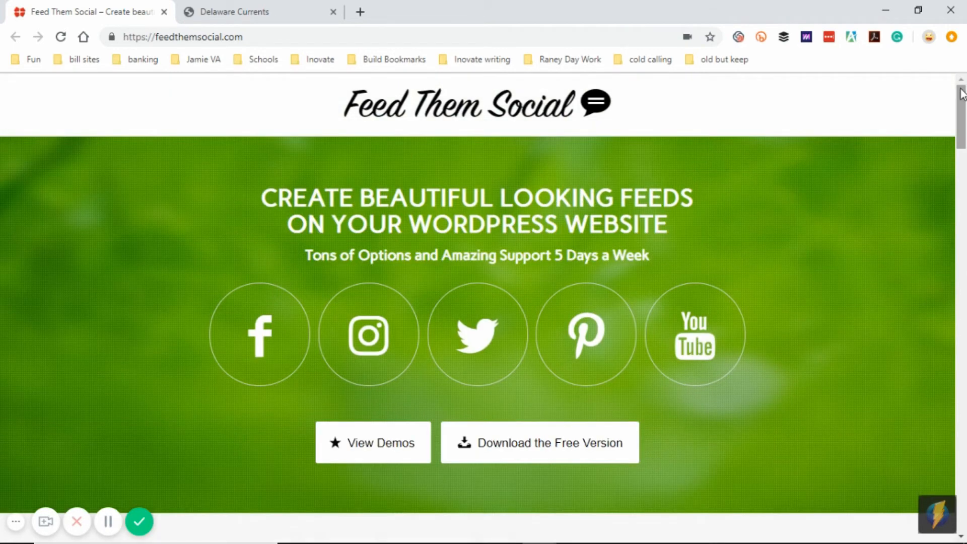
mouse_move(887, 294)
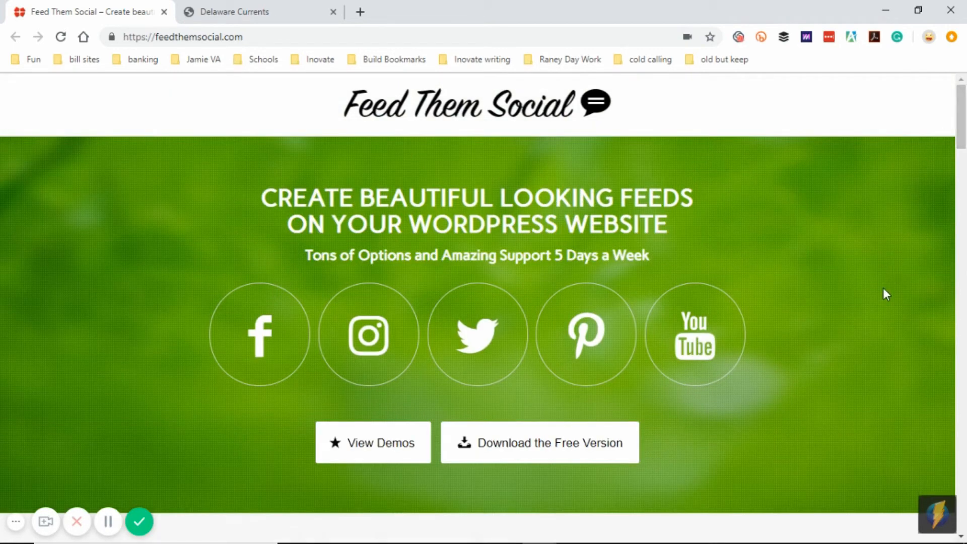